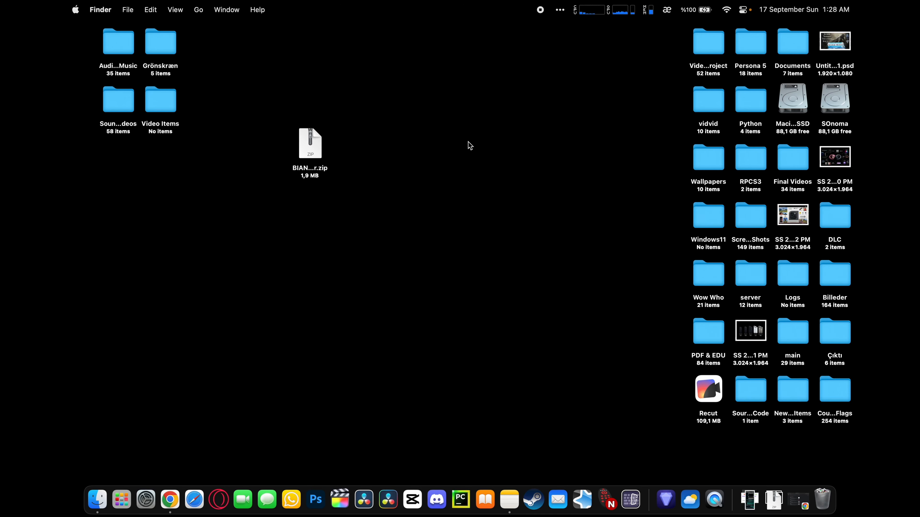
Step: Preview the BIAN.Killer.zip archive on the desktop, showing its name and 1,9 MB size
left_click(121, 499)
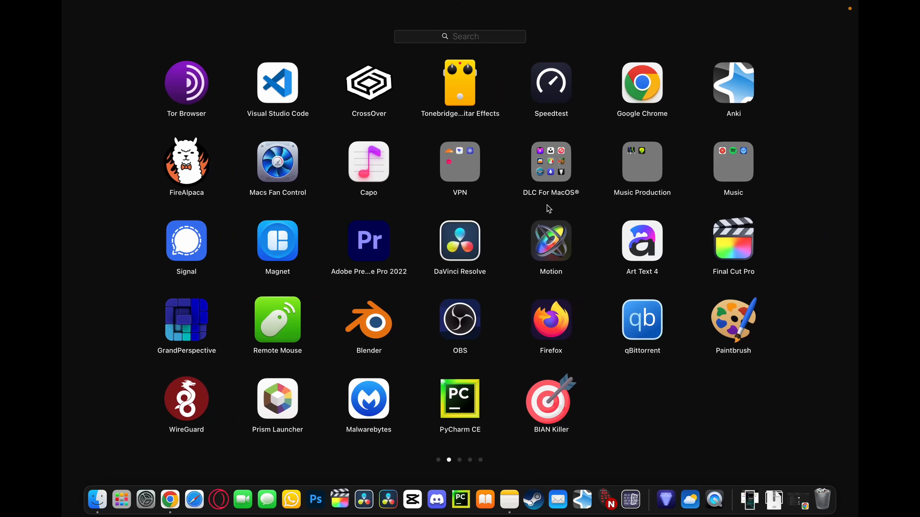
left_click(551, 162)
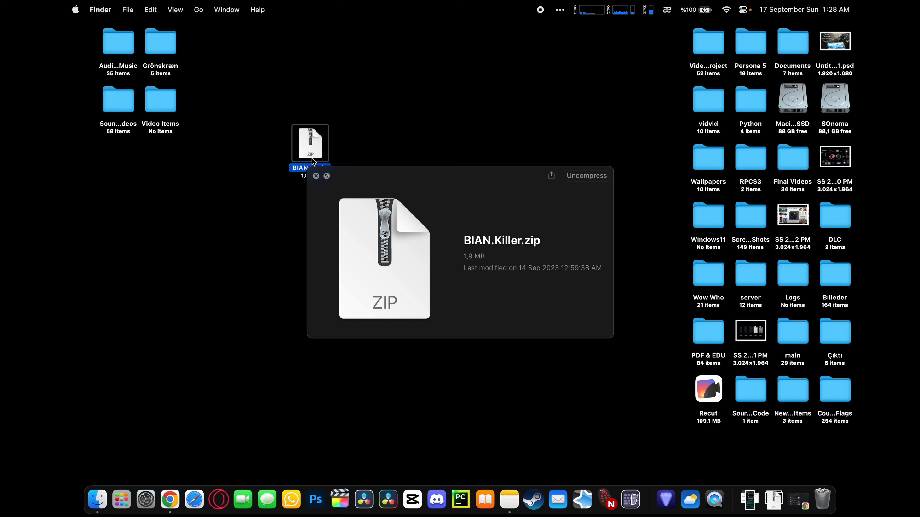
mouse_move(489, 136)
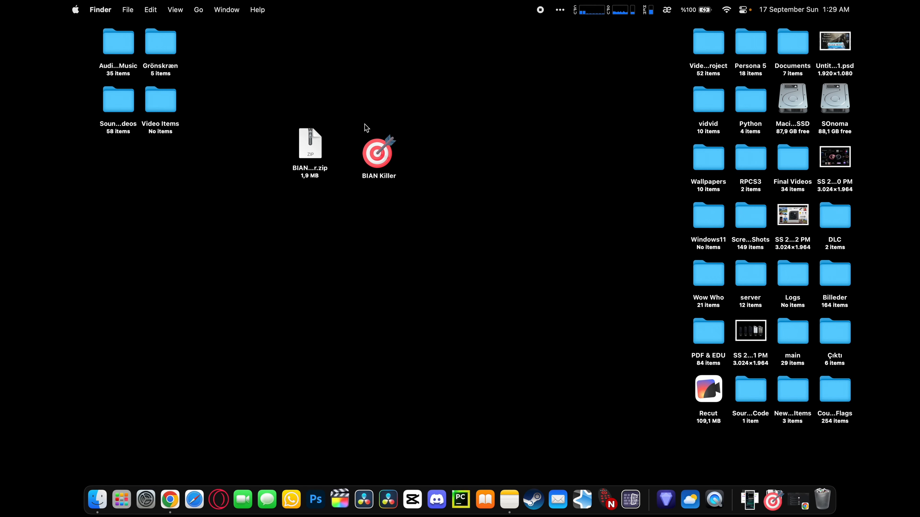
Step: Launch BIAN Killer and choose Disable so background-item notifications are turned off and it quits
double_click(379, 153)
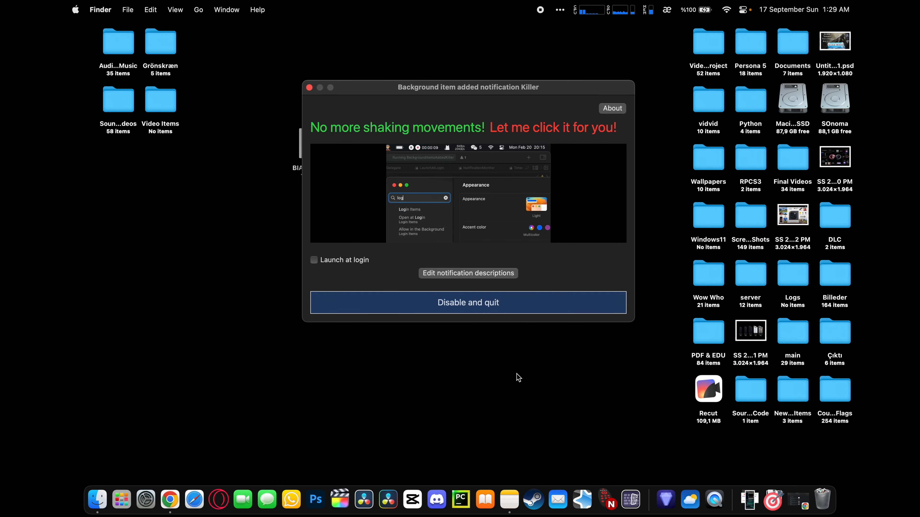
left_click(309, 88)
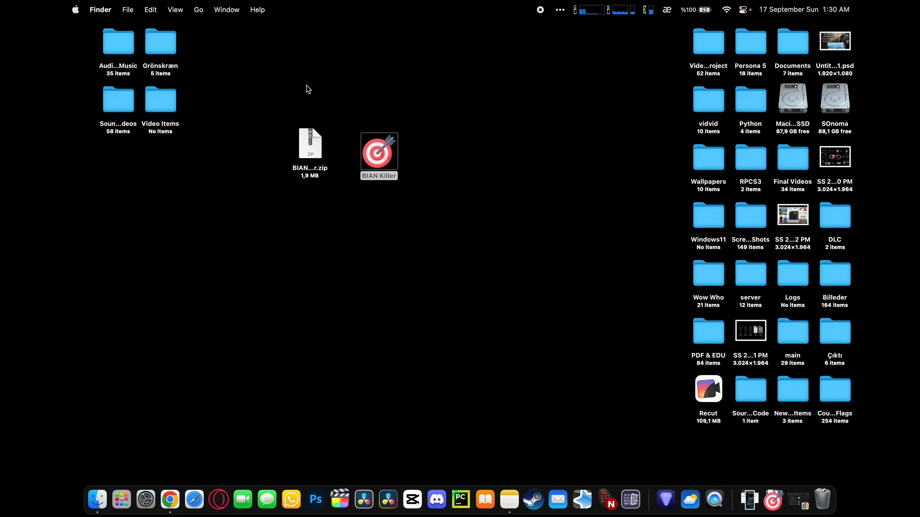